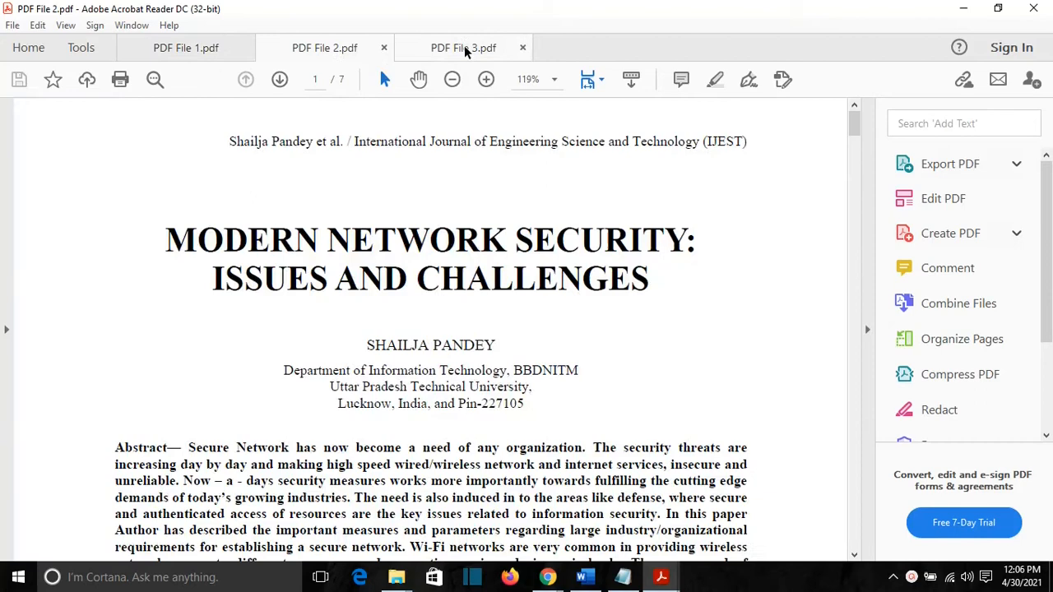
Close Adobe Acrobat Reader with its three open research papers.
left_click(463, 48)
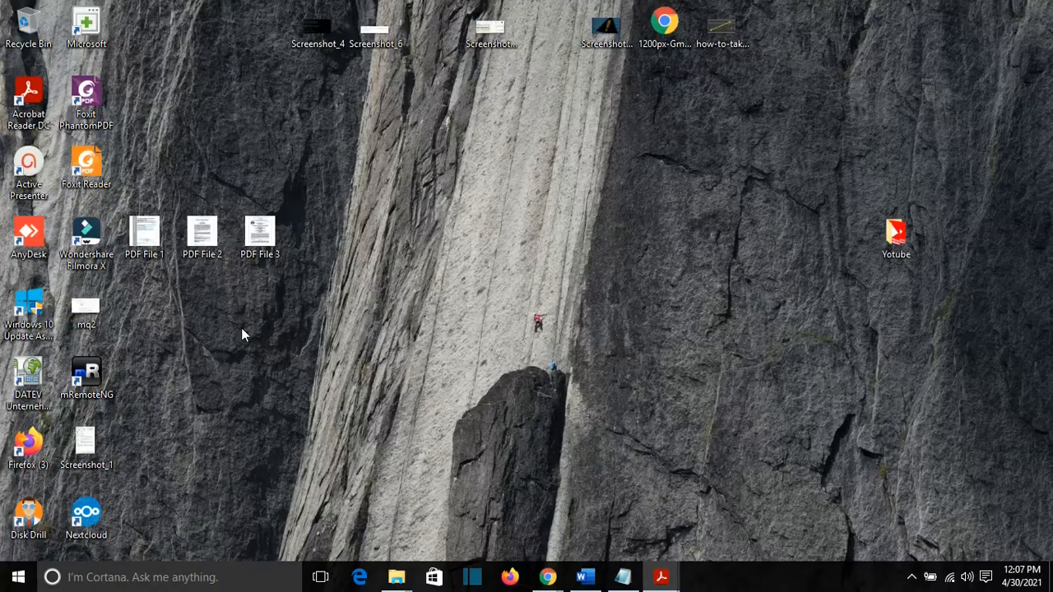
left_click(145, 238)
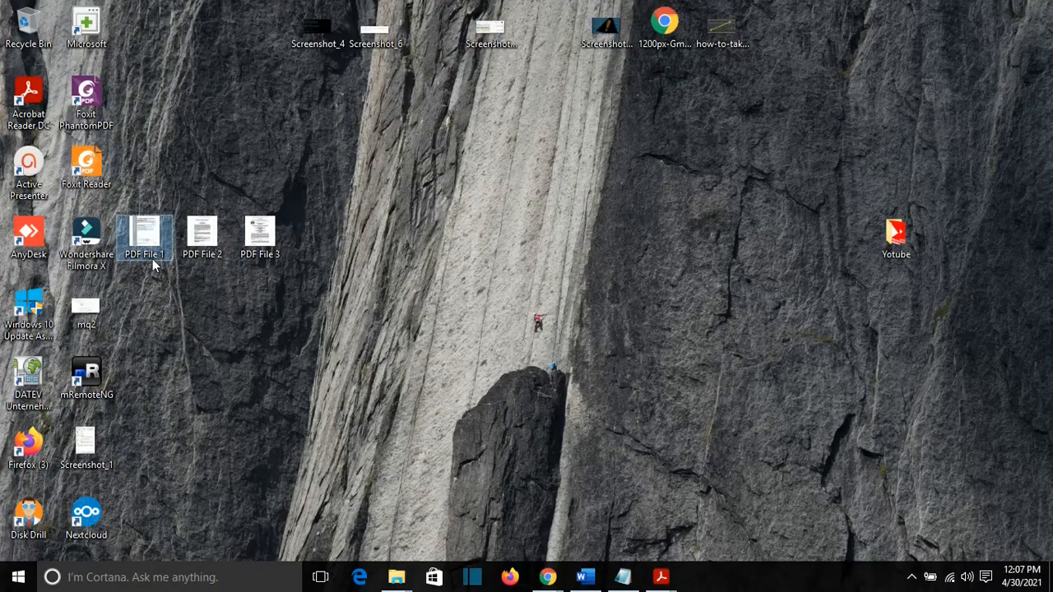
left_click(260, 234)
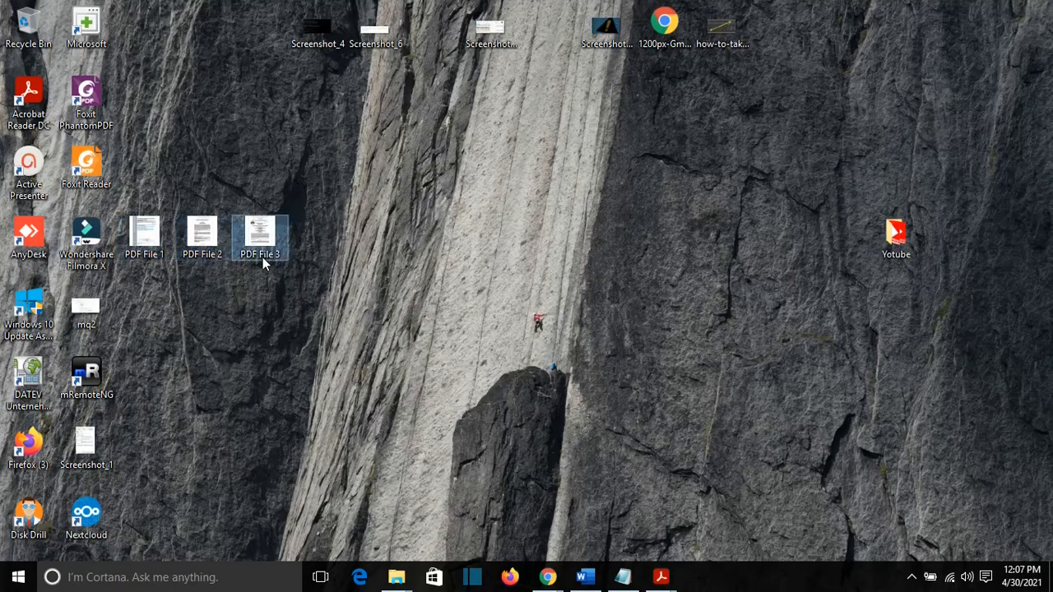
mouse_move(193, 296)
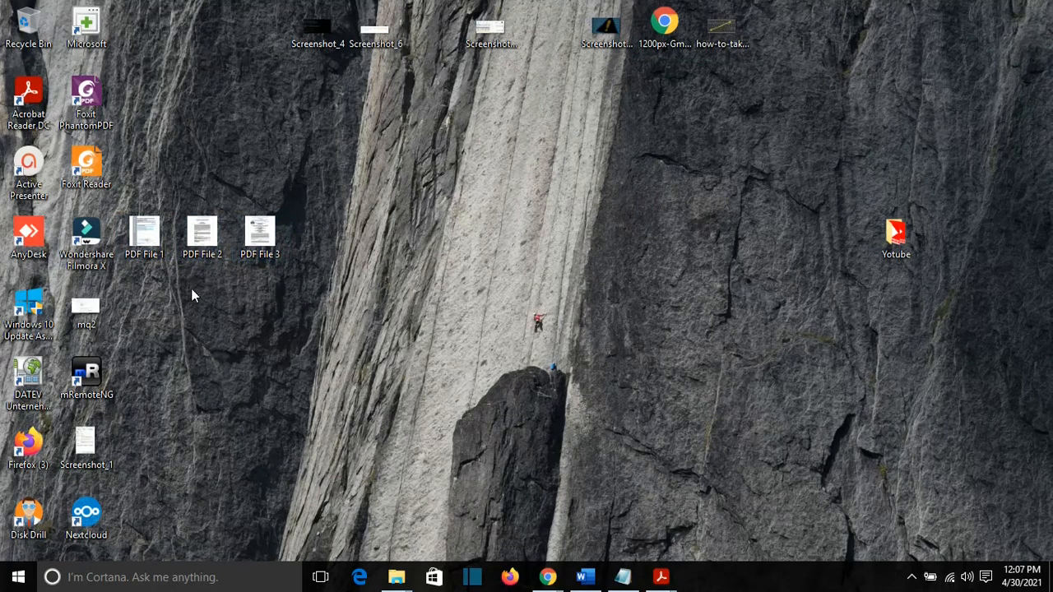
mouse_move(255, 299)
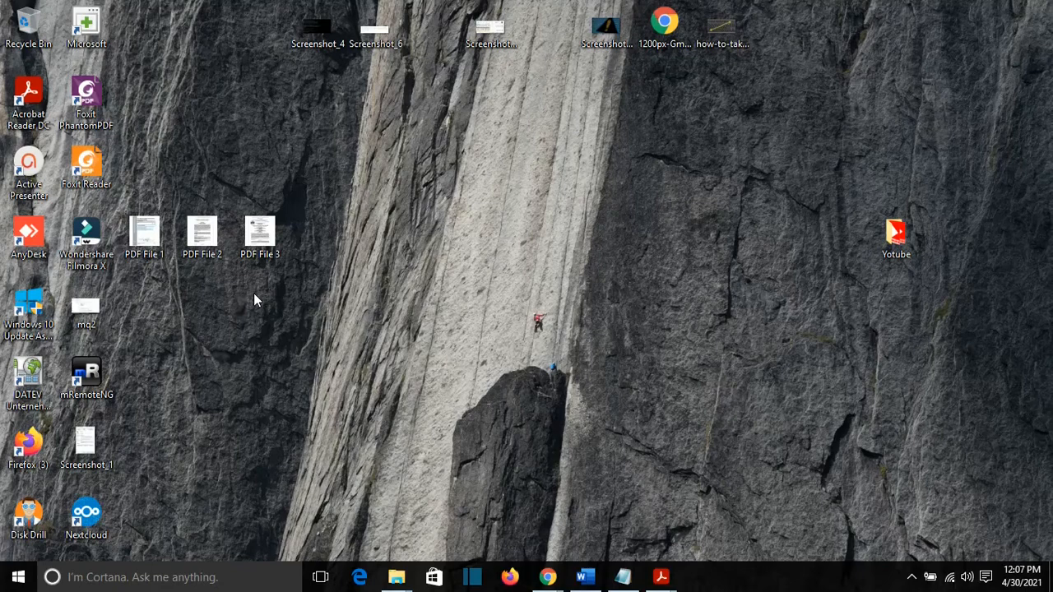
mouse_move(288, 317)
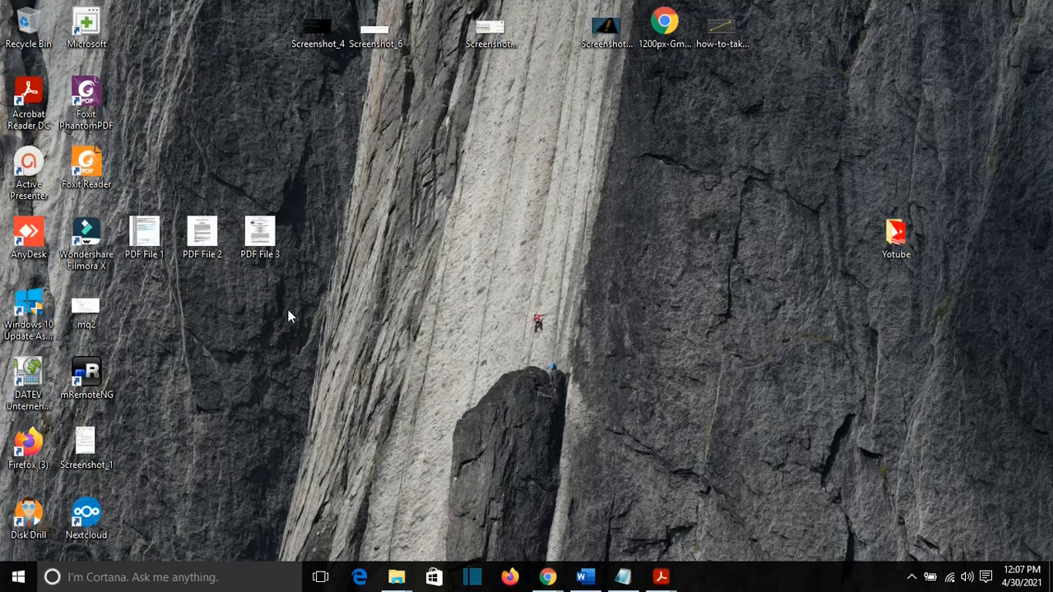
mouse_move(547, 576)
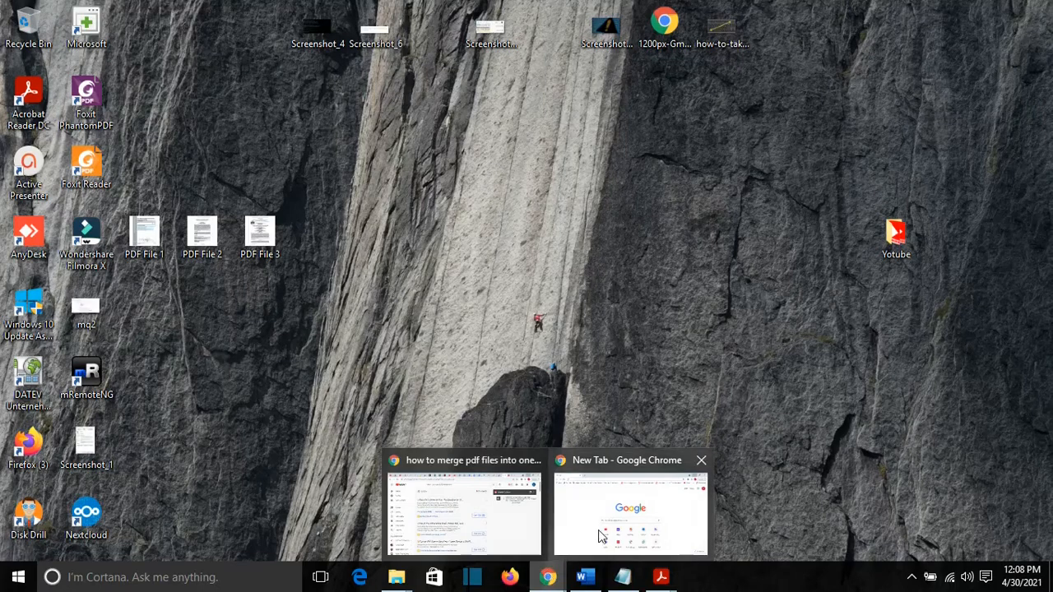
Search Google for 'merge pdf files' in a new tab and browse the results.
left_click(631, 510)
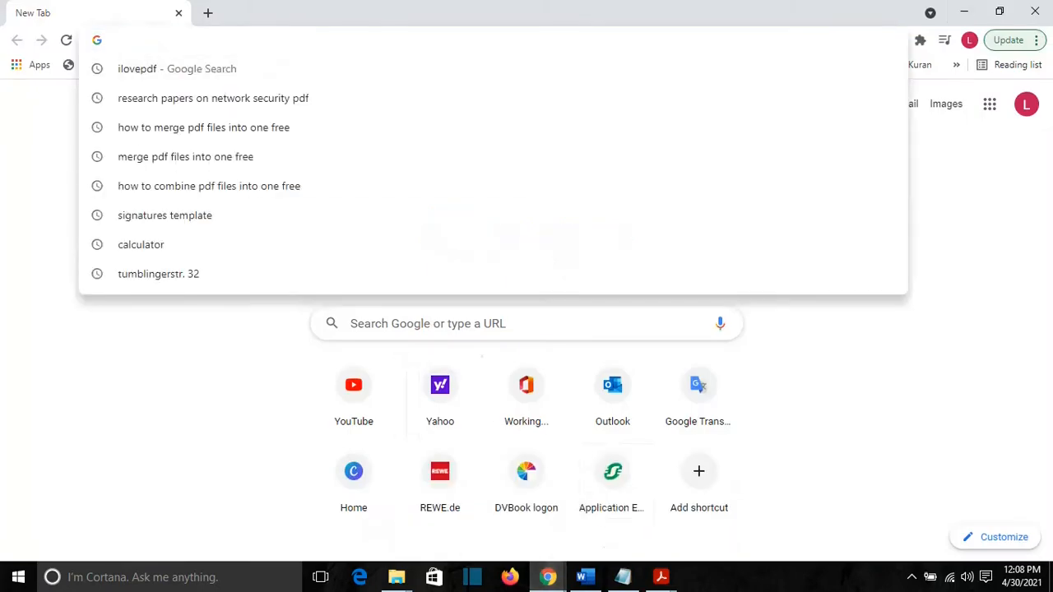
type("merge pdf files")
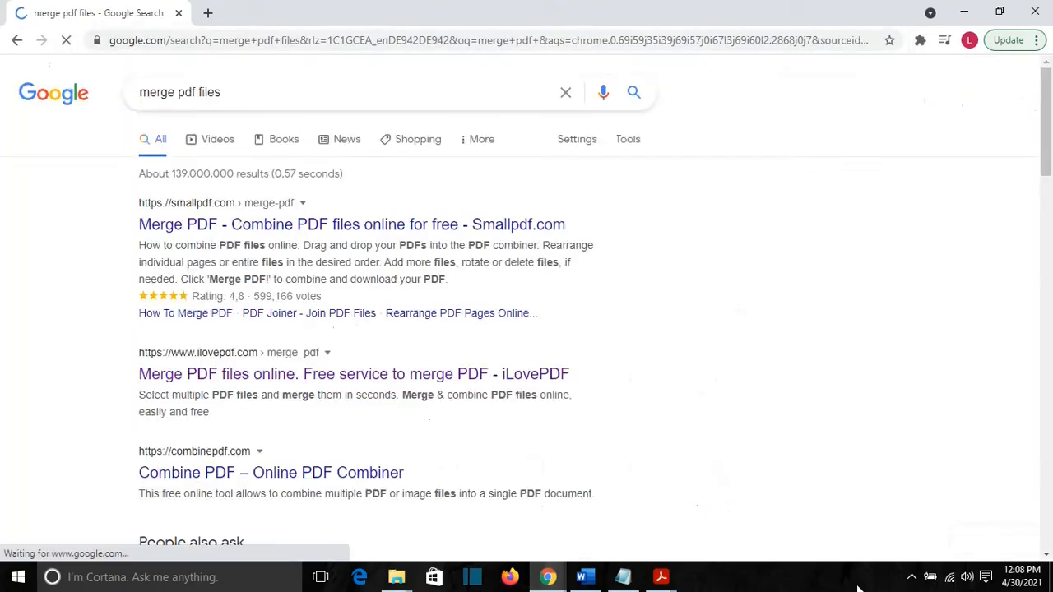
scroll("down", 3)
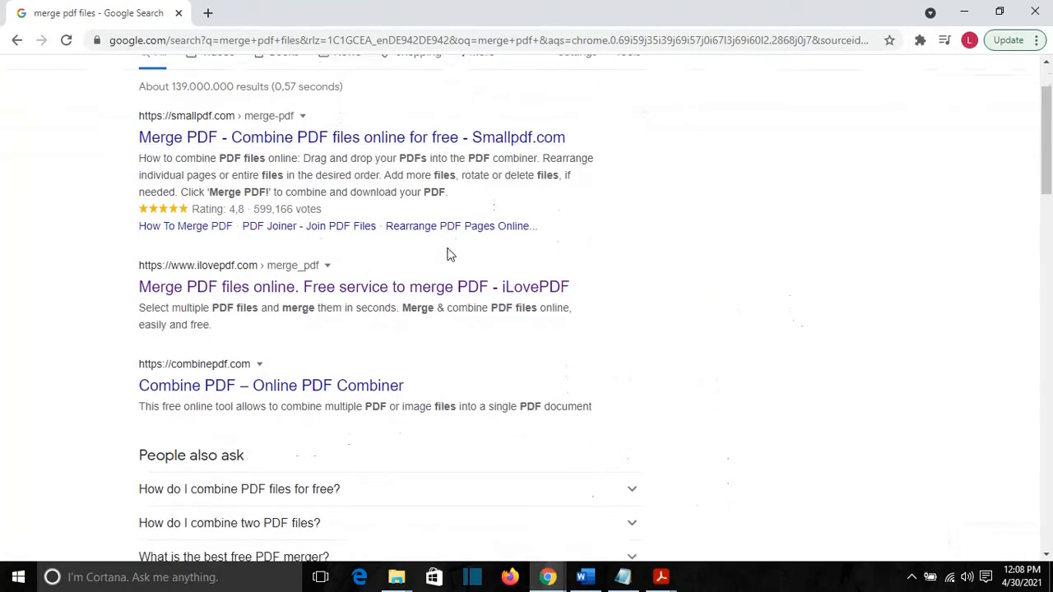
scroll("down", 3)
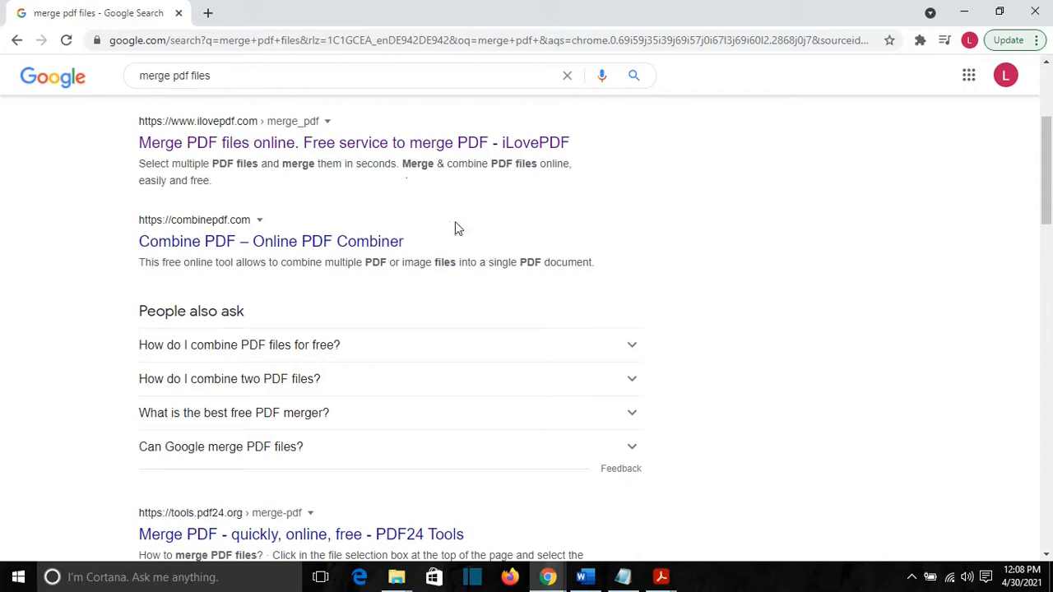
scroll("up", 3)
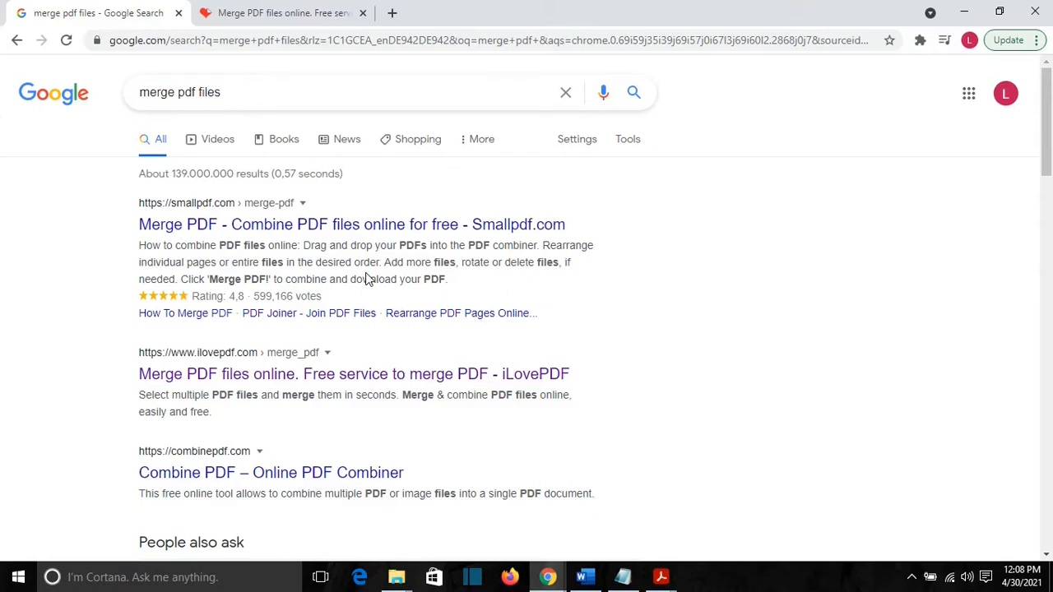
mouse_move(237, 224)
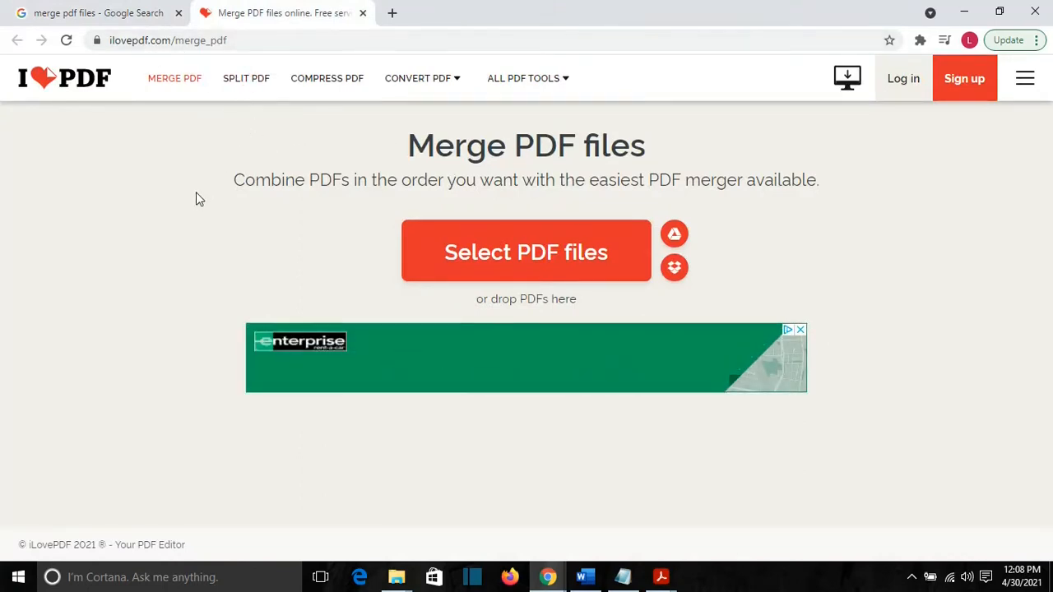
left_click(421, 78)
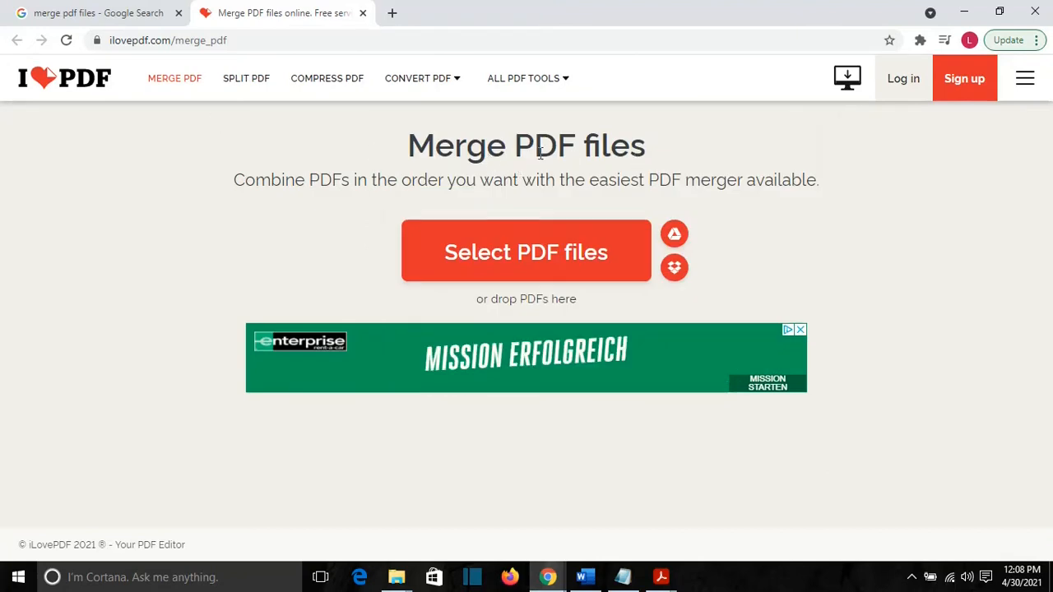
mouse_move(206, 86)
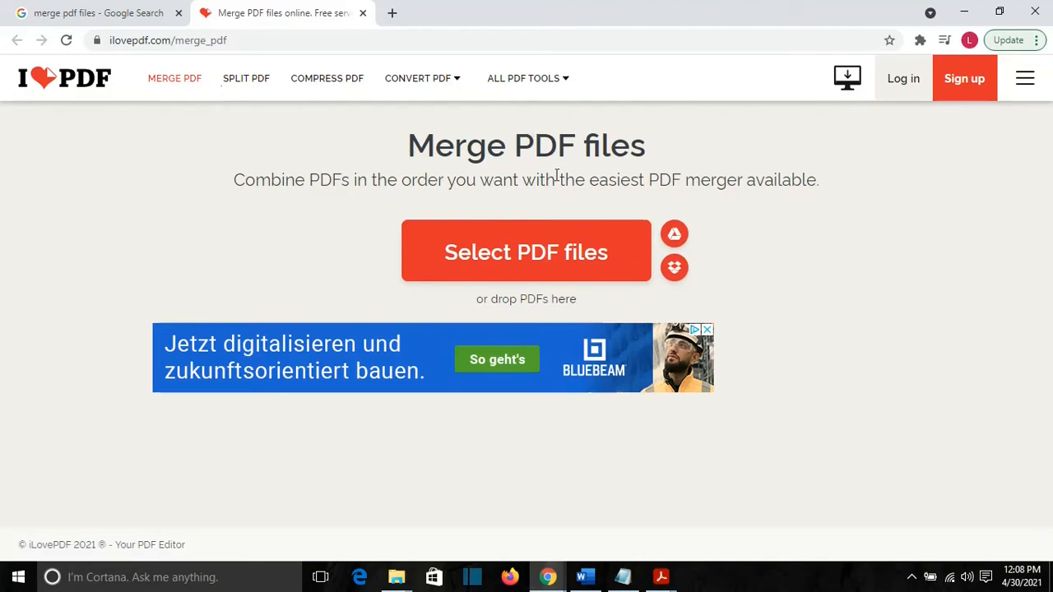
mouse_move(430, 148)
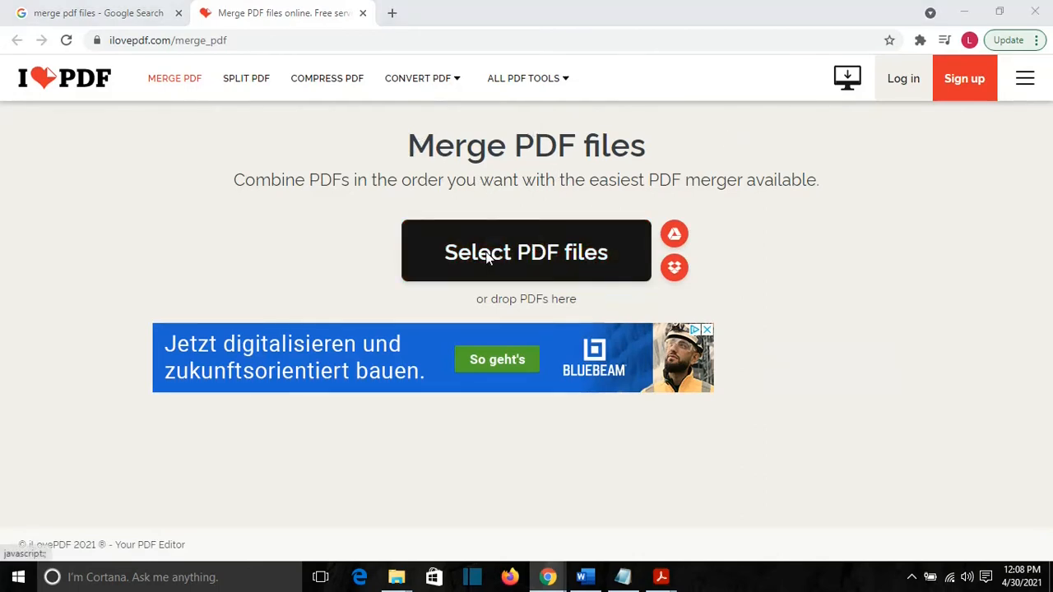
Upload PDF File 1, PDF File 2 and PDF File 3 from the Desktop.
left_click(525, 252)
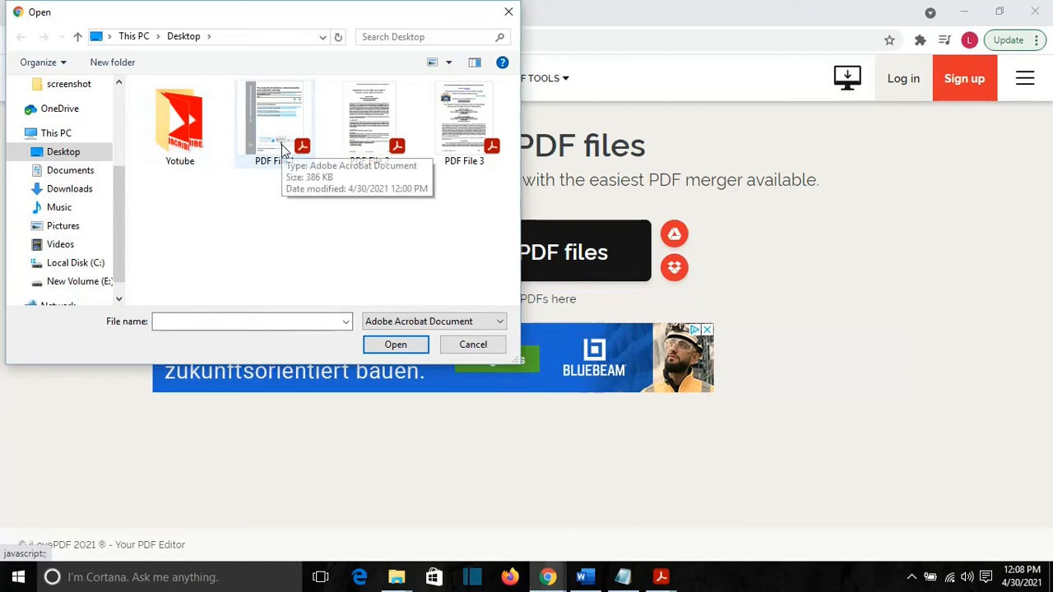
mouse_move(311, 224)
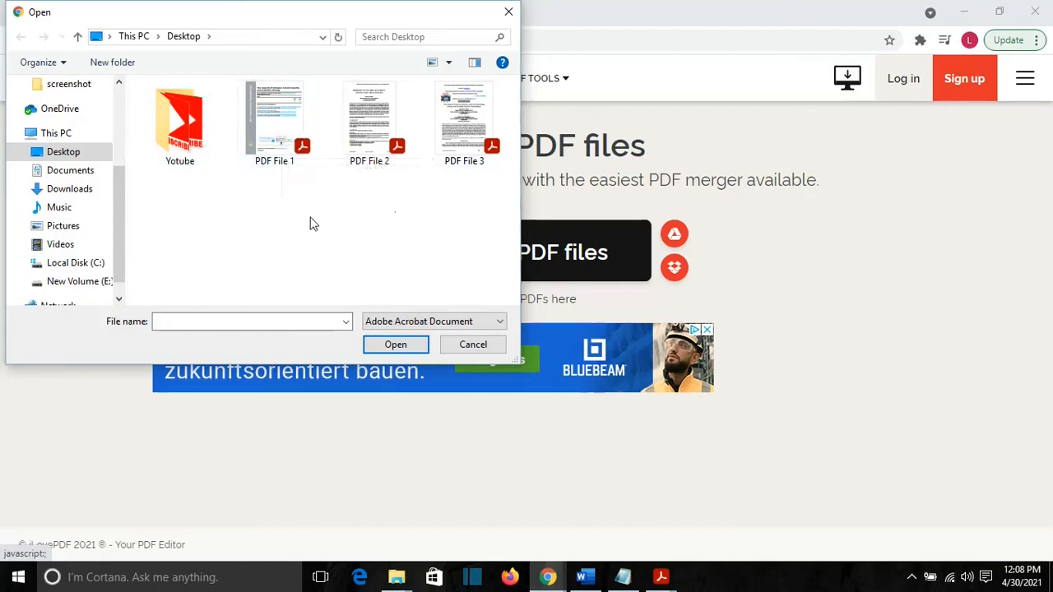
left_click(274, 119)
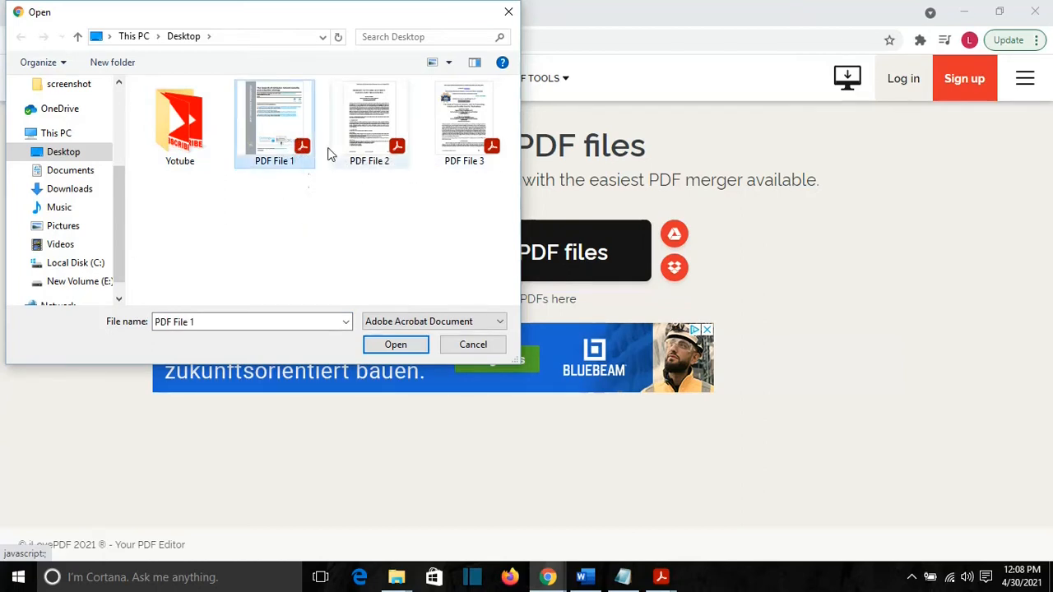
left_click(463, 123)
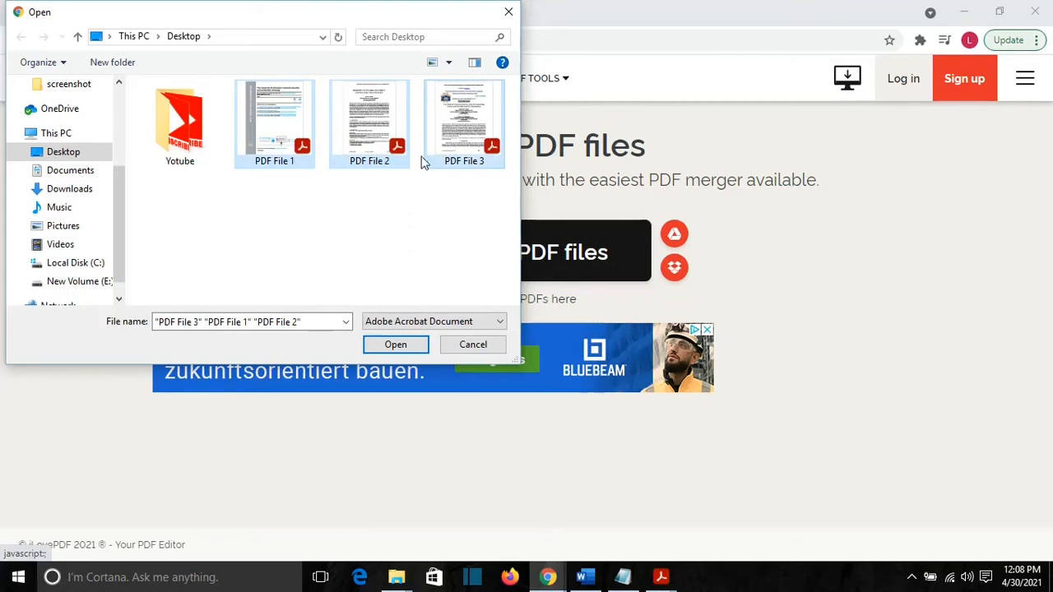
mouse_move(366, 265)
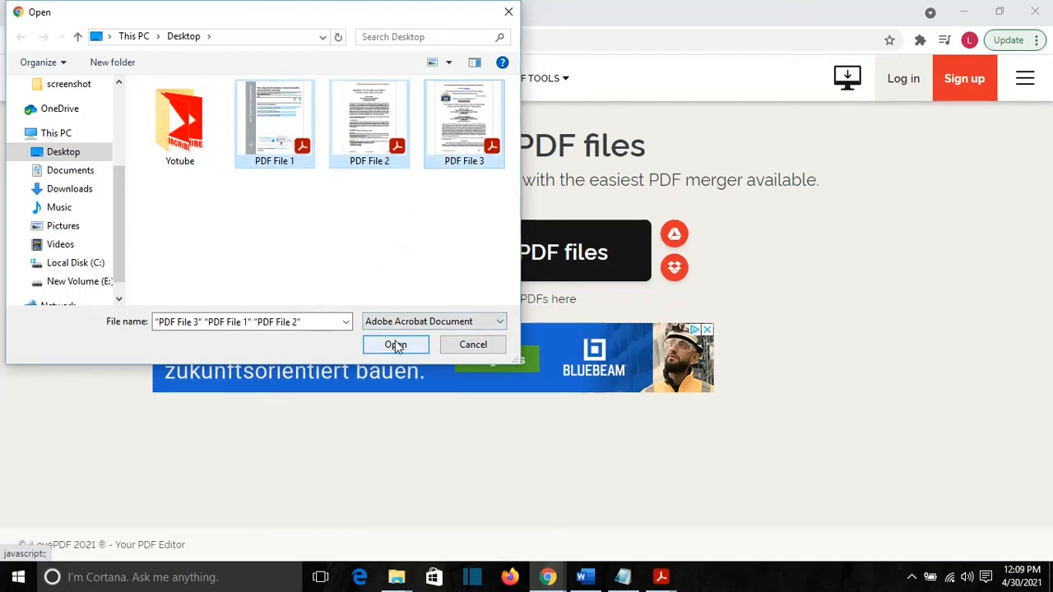
left_click(395, 345)
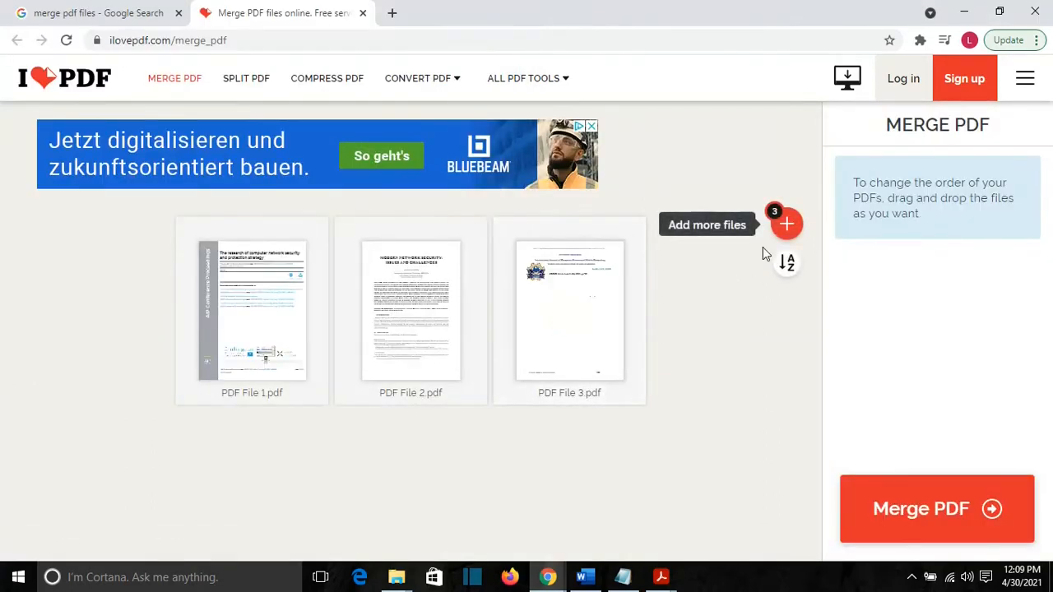
Drag the thumbnails into the order PDF File 2, PDF File 1, PDF File 3.
left_click(785, 222)
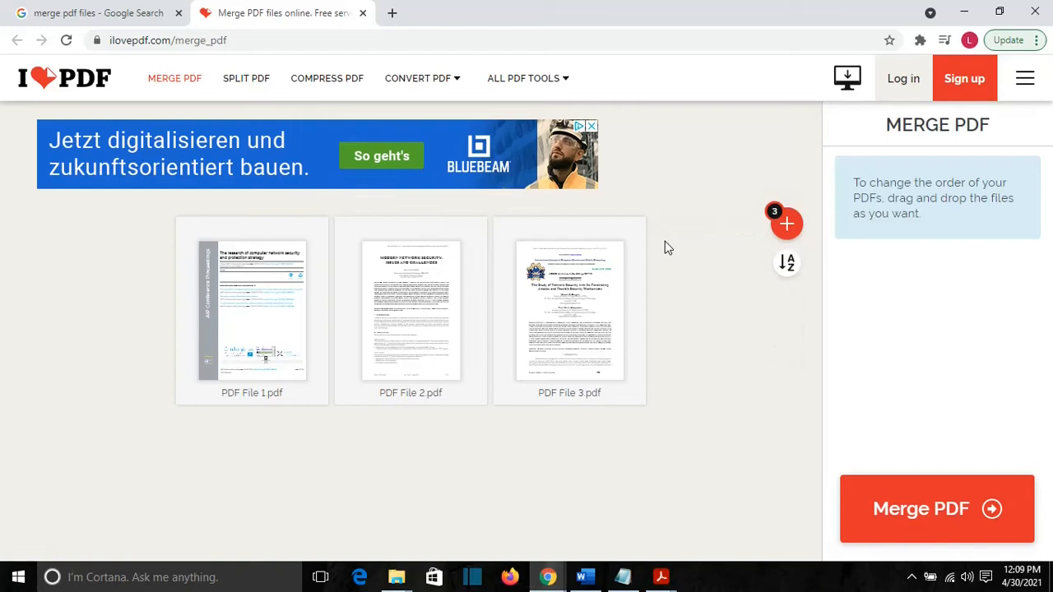
mouse_move(320, 264)
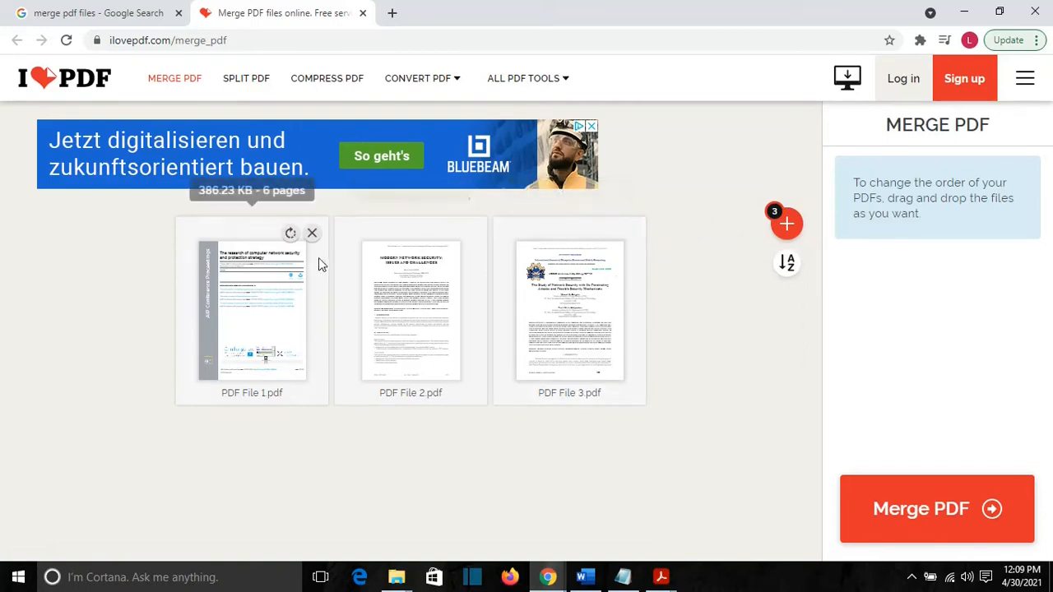
mouse_move(218, 229)
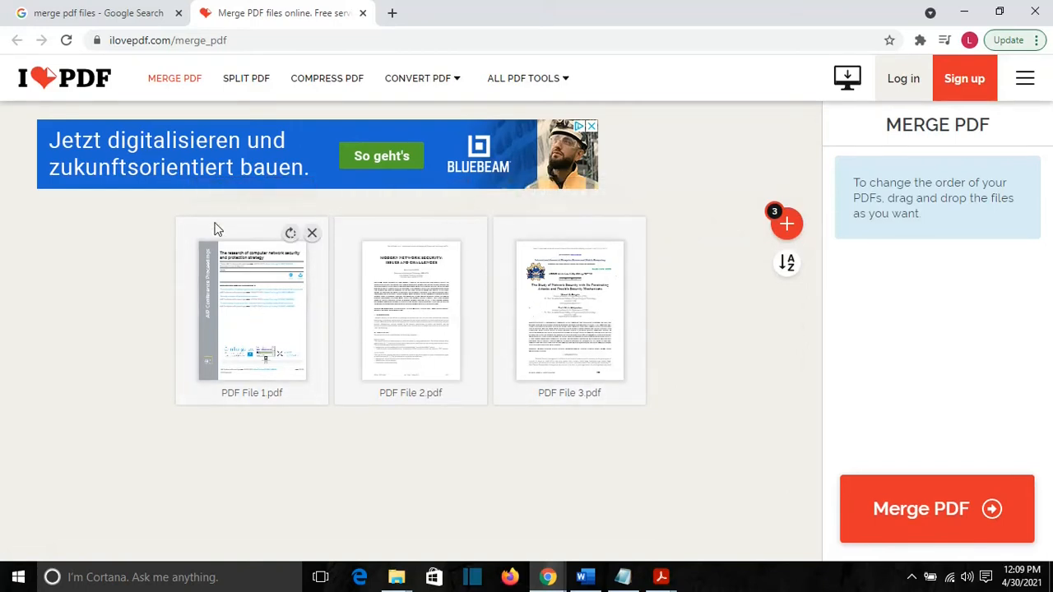
mouse_move(409, 311)
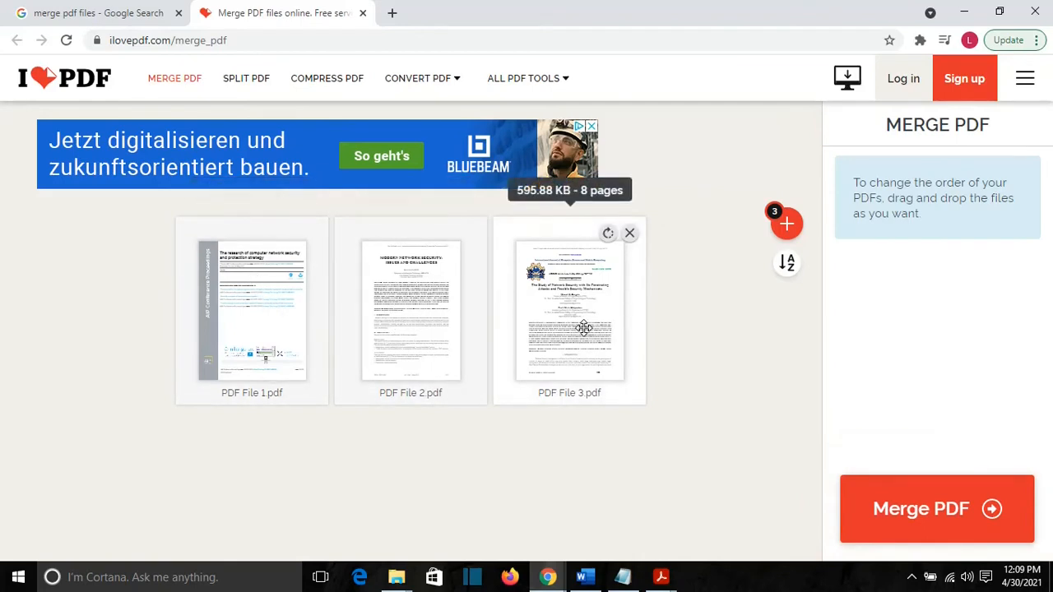
mouse_move(389, 309)
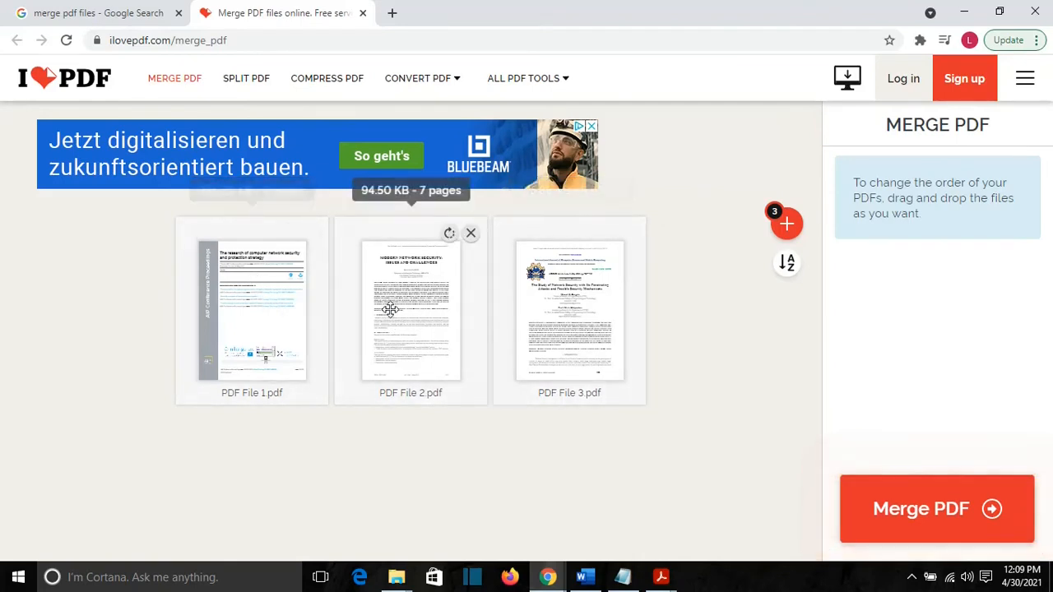
left_click_drag(411, 310, 569, 310)
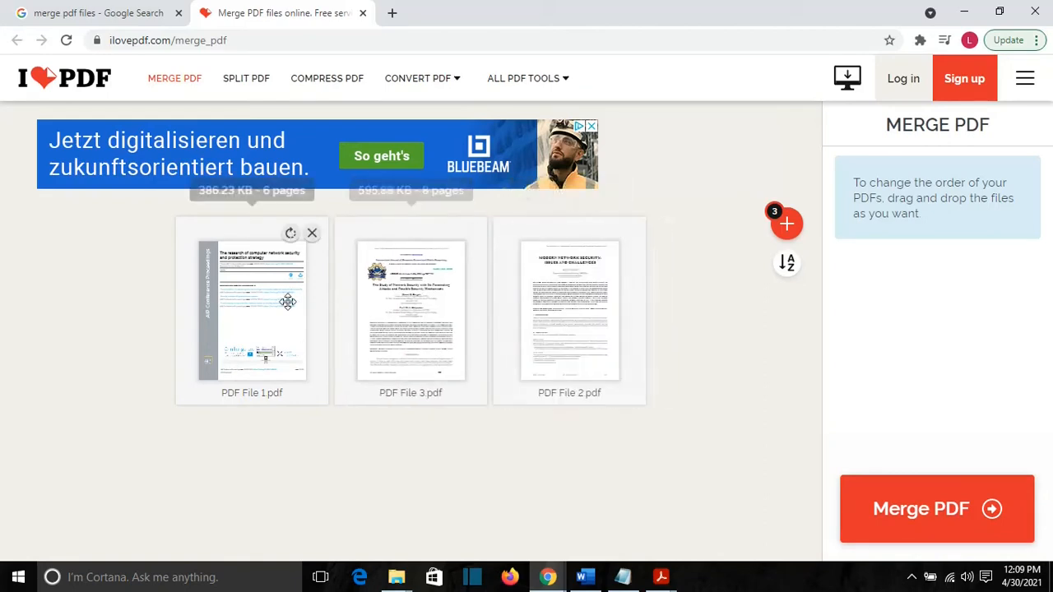
left_click_drag(252, 310, 410, 310)
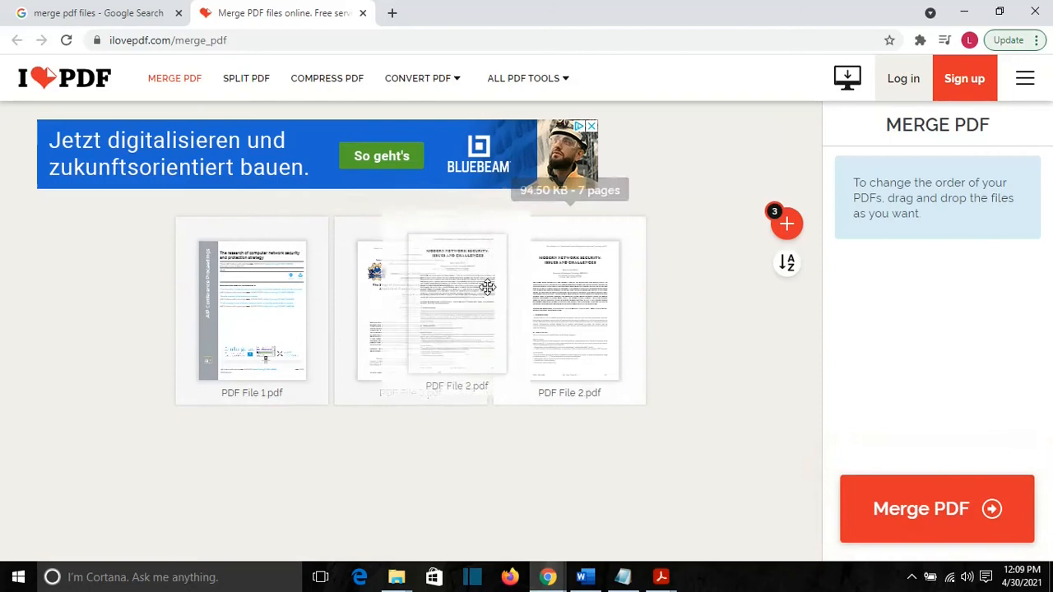
left_click_drag(456, 308, 251, 309)
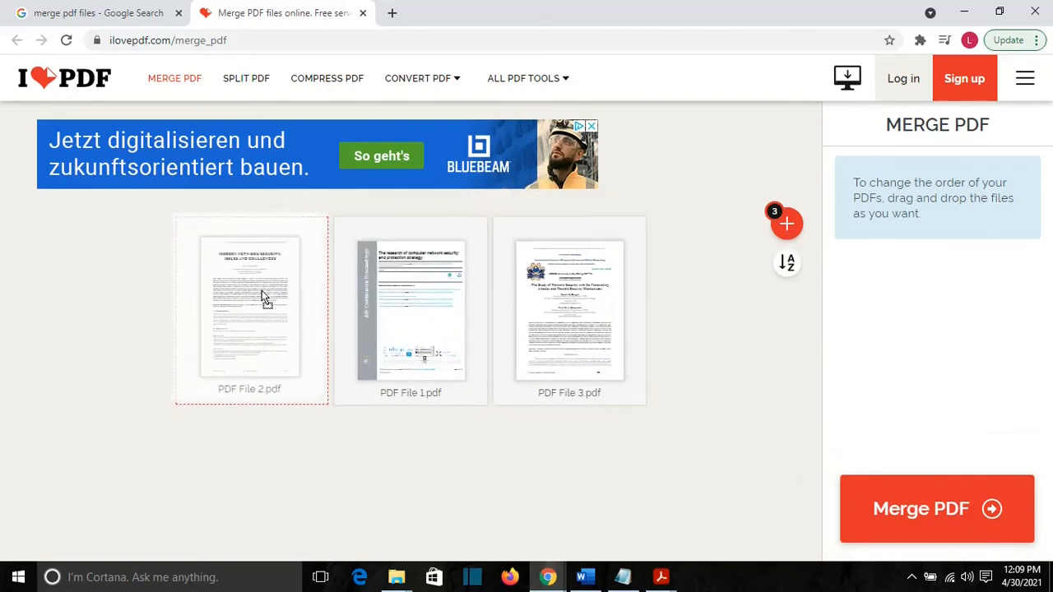
mouse_move(410, 275)
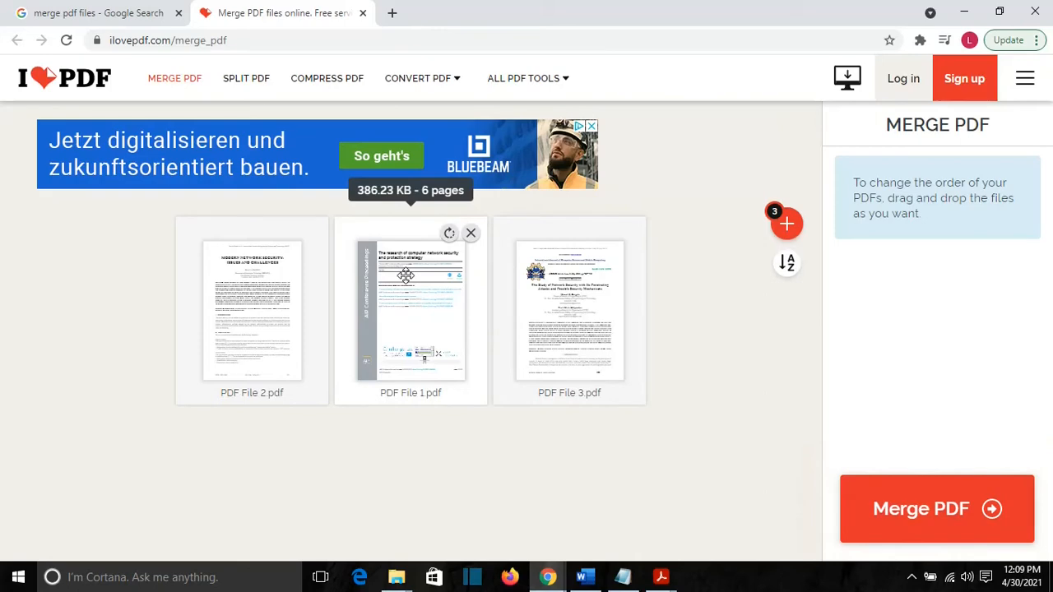
mouse_move(931, 483)
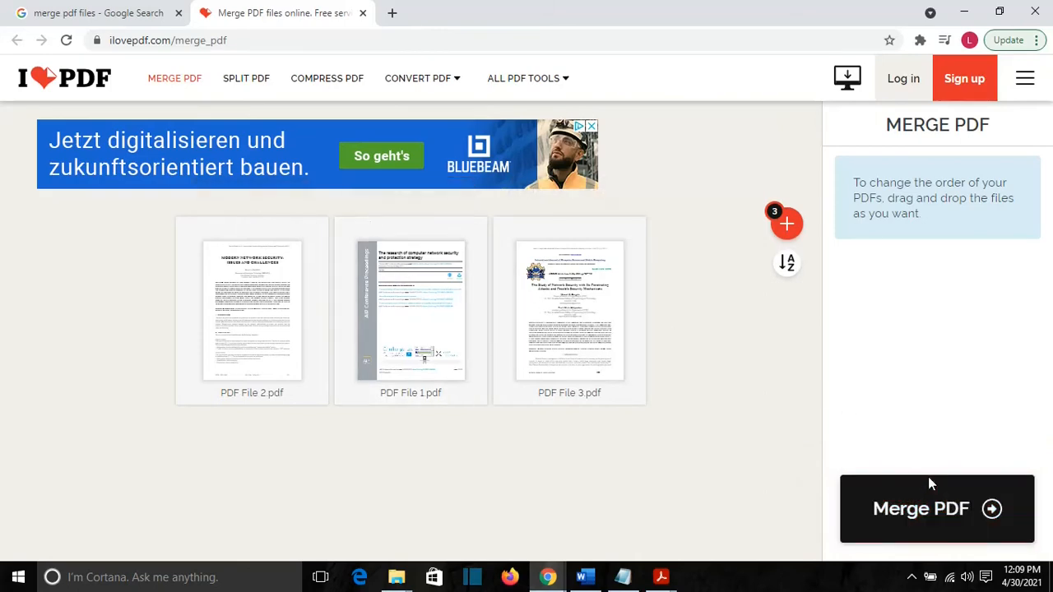
Merge the three papers, download ilovepdf_merged.pdf, and open the downloaded file.
left_click(936, 508)
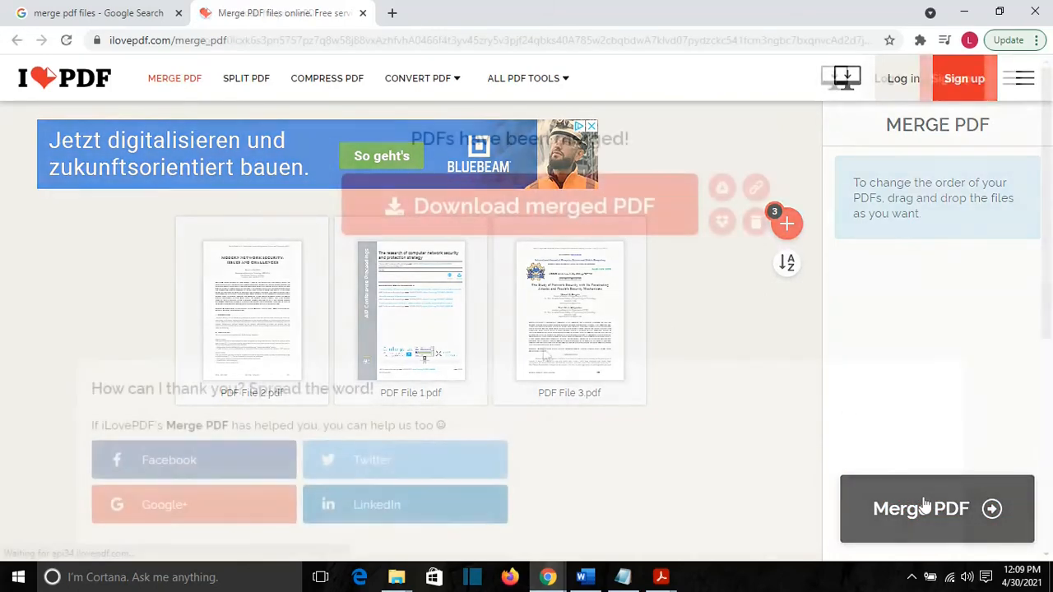
left_click(936, 508)
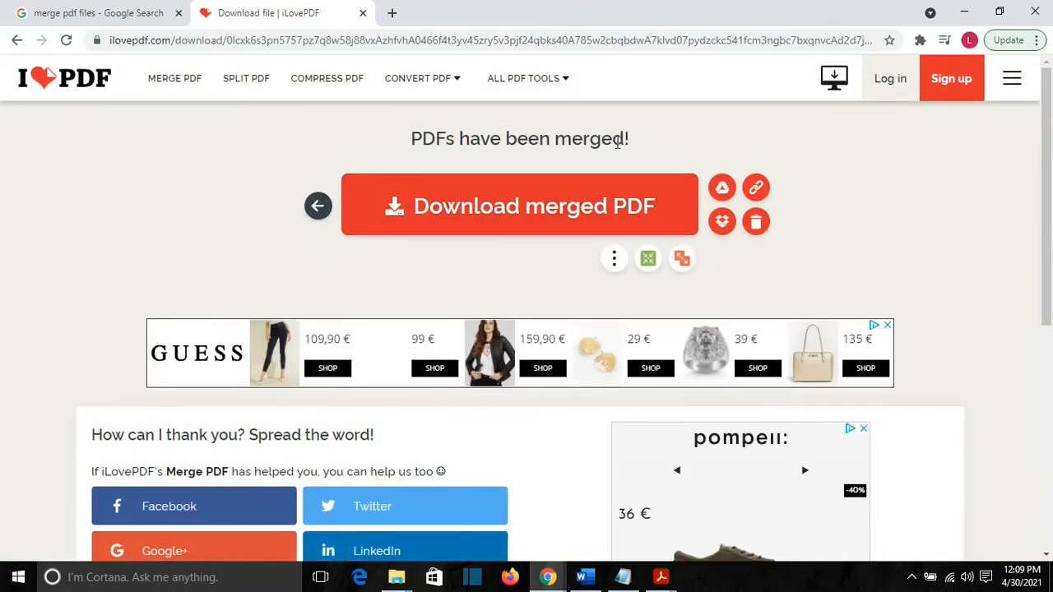
left_click(519, 206)
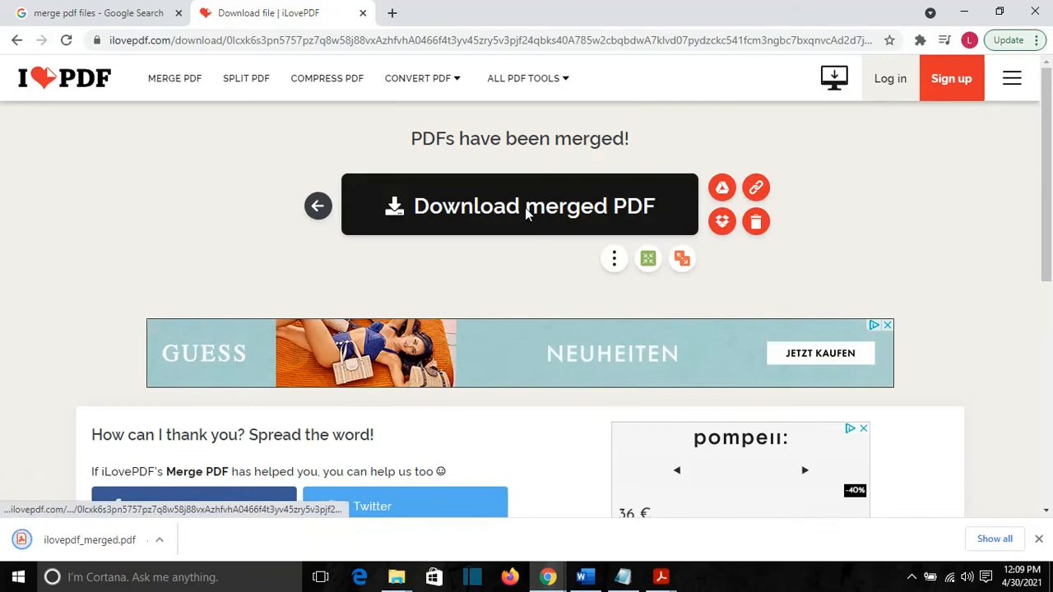
mouse_move(526, 205)
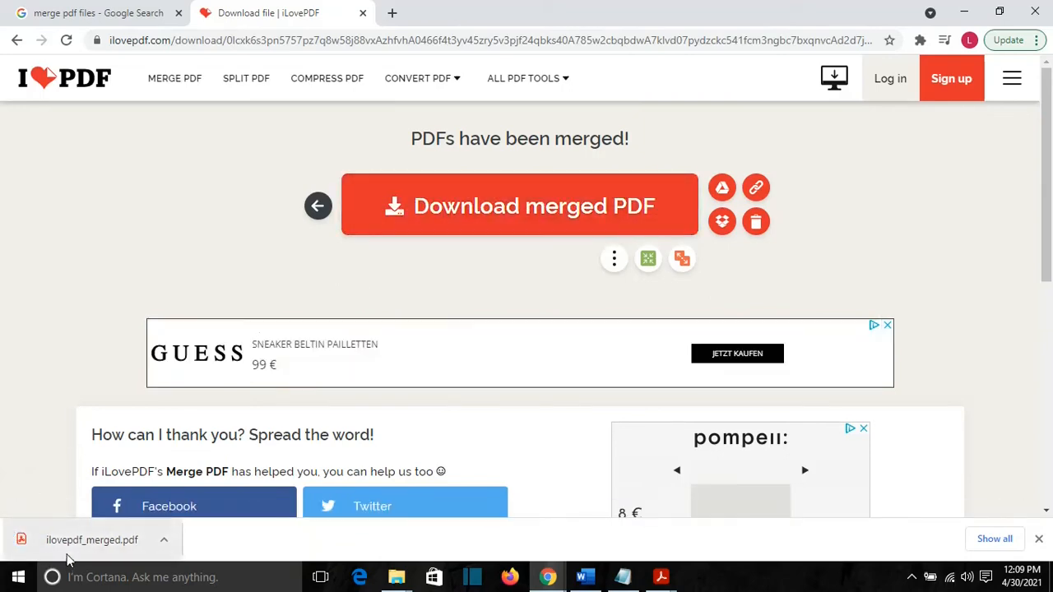
left_click(91, 540)
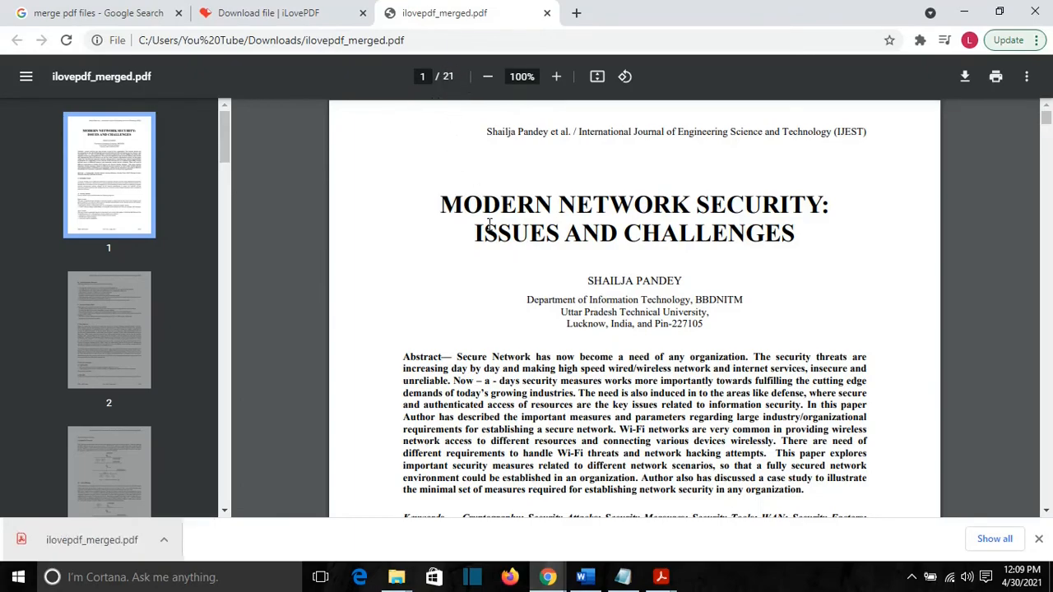
Scroll through the 21-page merged PDF to check it starts with the network security paper.
scroll("down", 3)
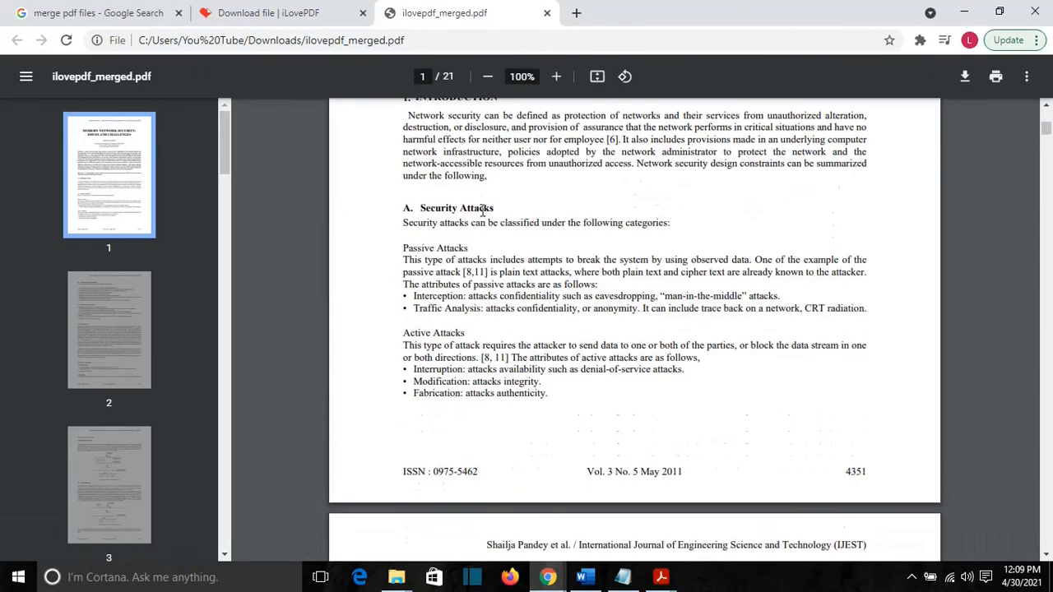
scroll("up", 3)
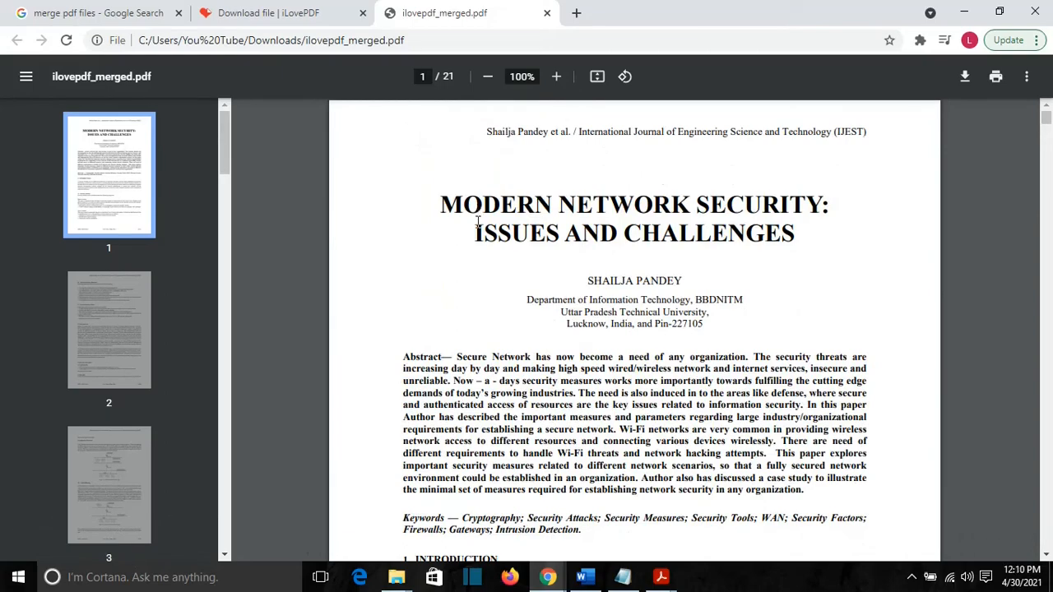
scroll("down", 3)
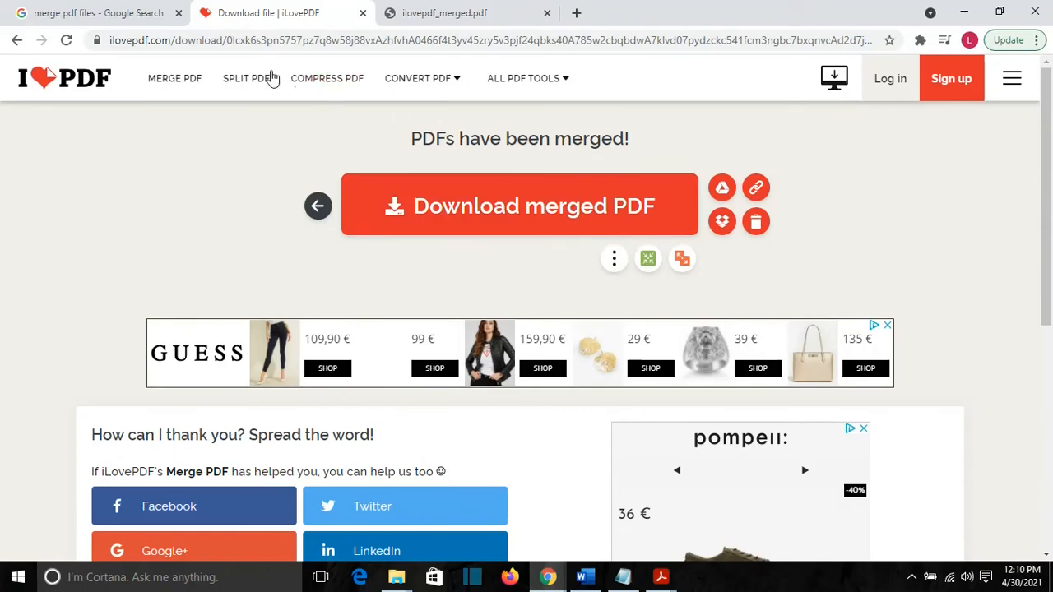
Switch back to the 'Download file | iLovePDF' tab.
left_click(524, 78)
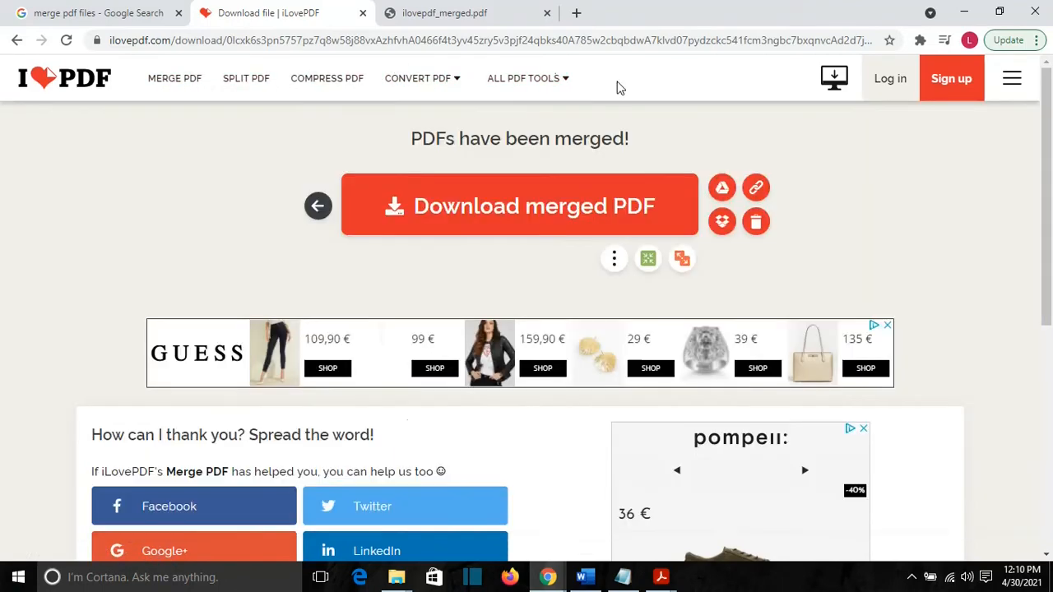
mouse_move(181, 151)
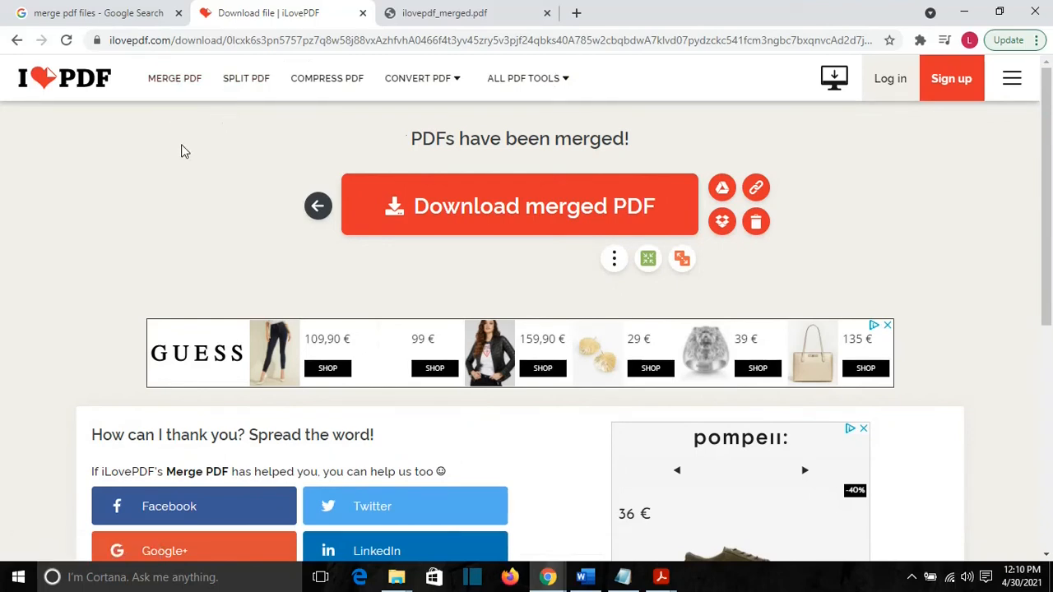